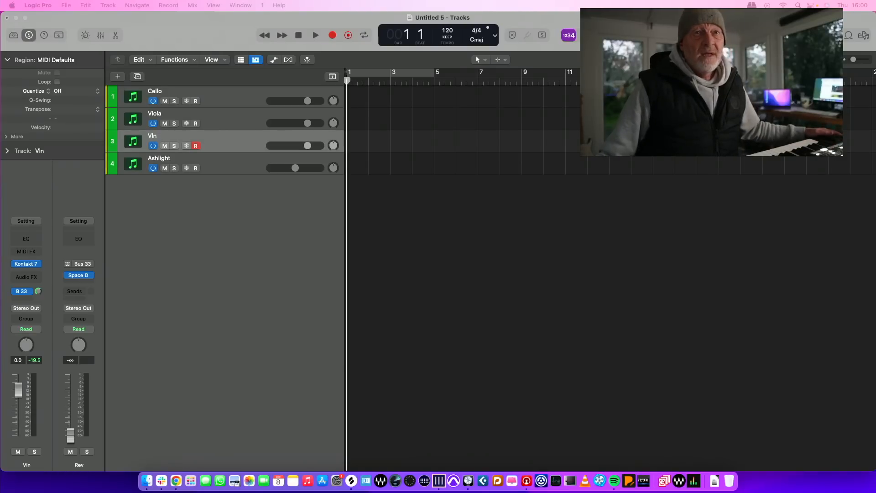
- From the Vln track's Kontakt 7, browse to Warps and load Warp 03 - 1982 over the violin
left_click(26, 263)
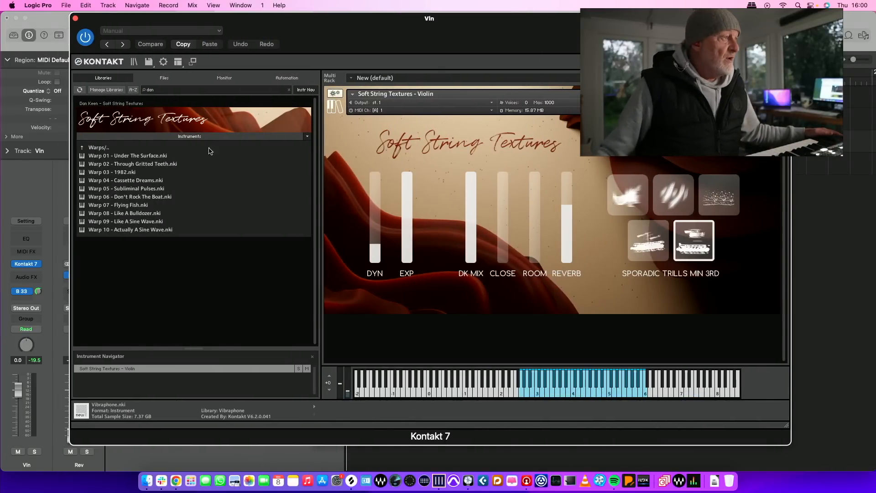
left_click(125, 221)
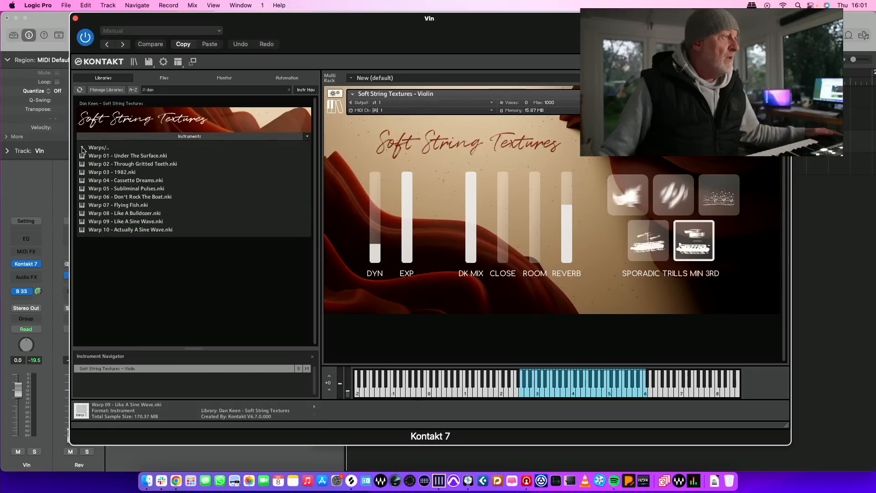
left_click(81, 147)
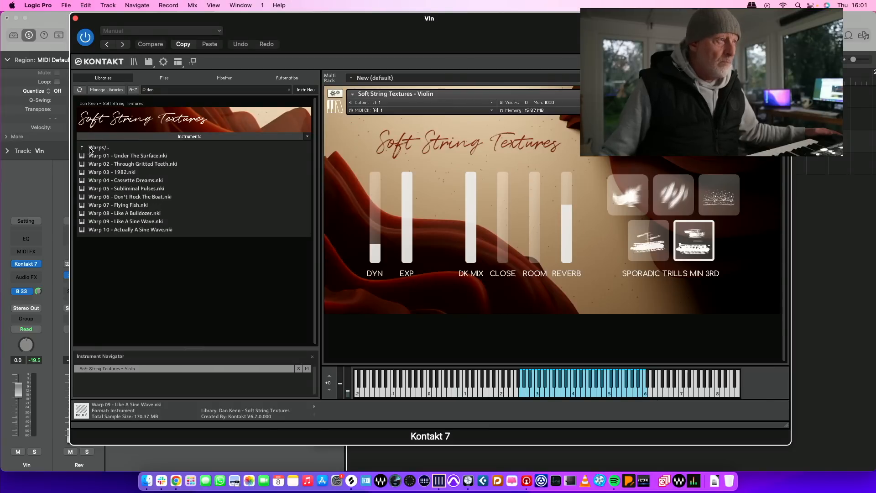
double_click(111, 171)
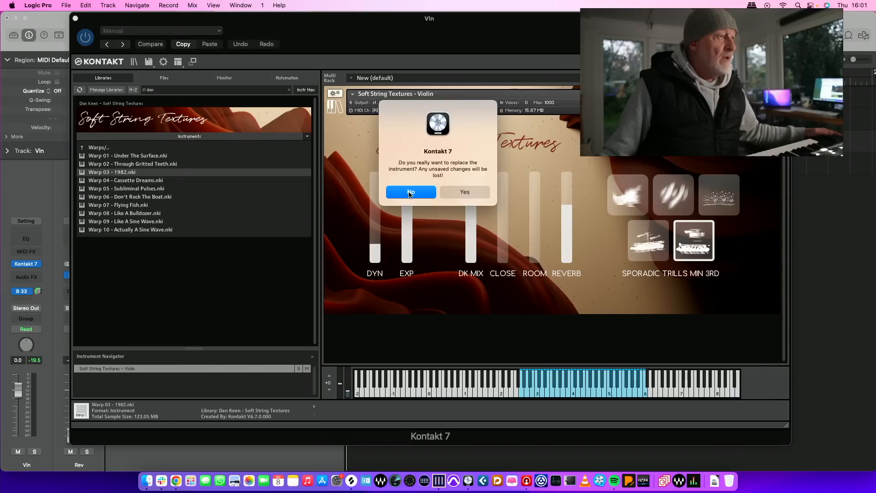
- Confirm the replacement with Warp 03 - 1982, then return to the Soft String Textures instruments
left_click(463, 192)
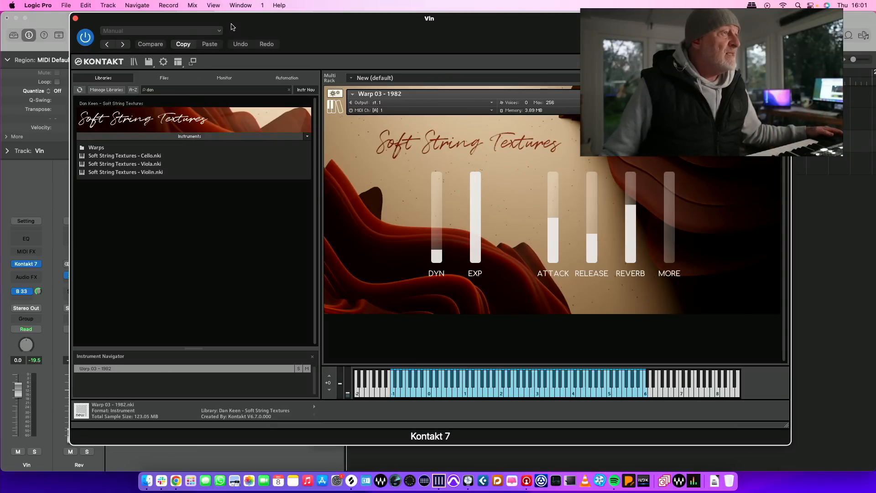
left_click(125, 172)
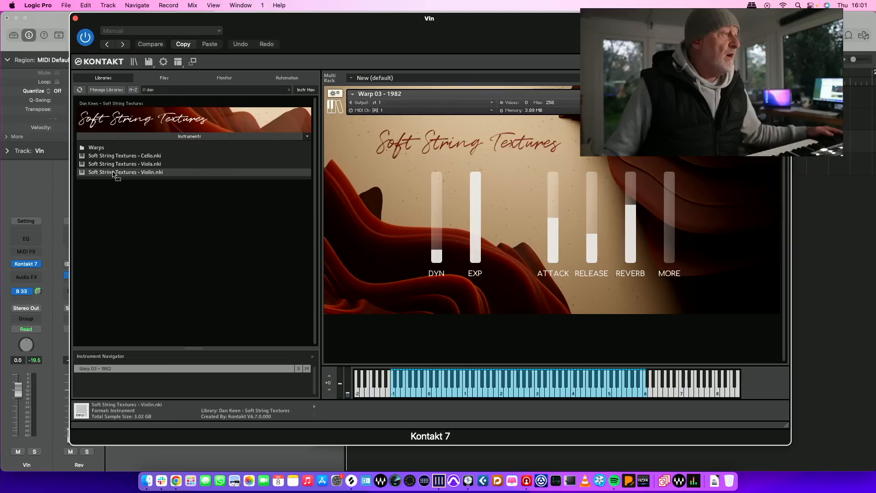
- Restore Soft String Textures - Violin on Vln, then bring up the Ashlight track's Kontakt 7 instrument
double_click(125, 173)
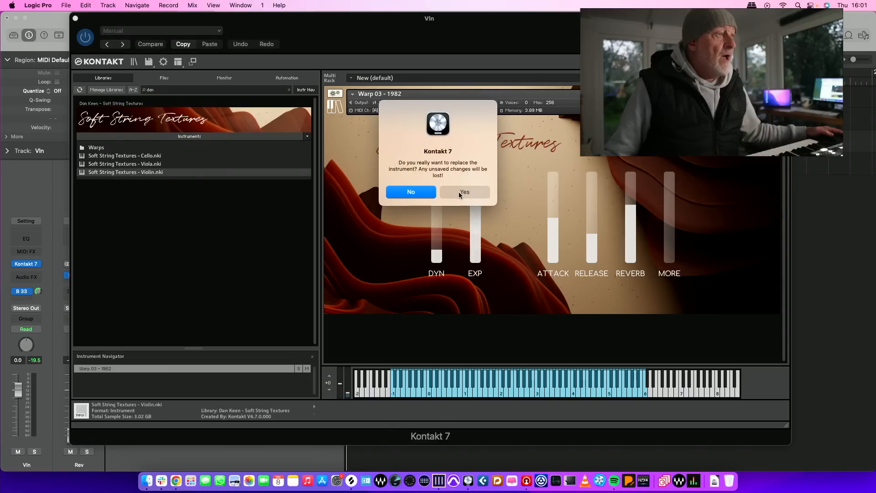
left_click(464, 191)
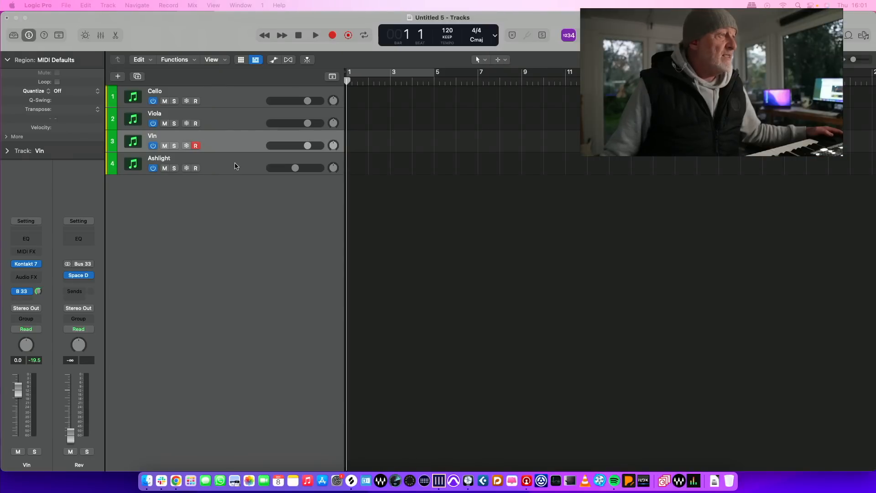
left_click(159, 158)
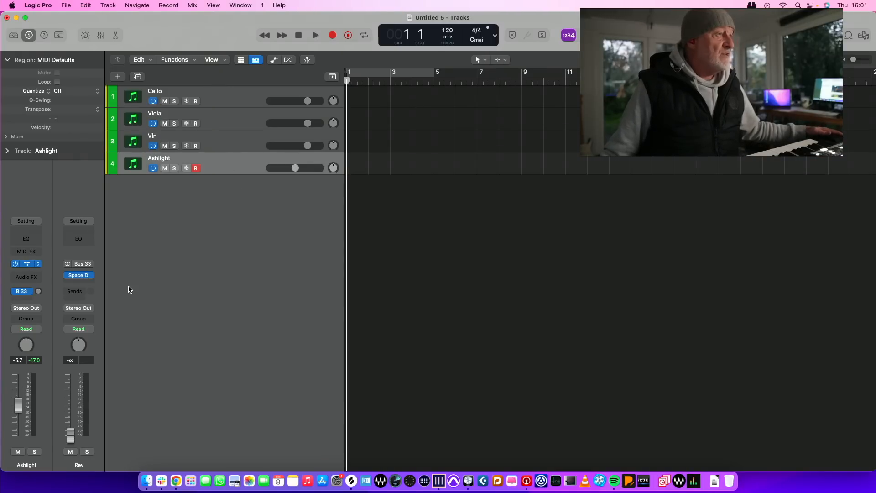
left_click(26, 262)
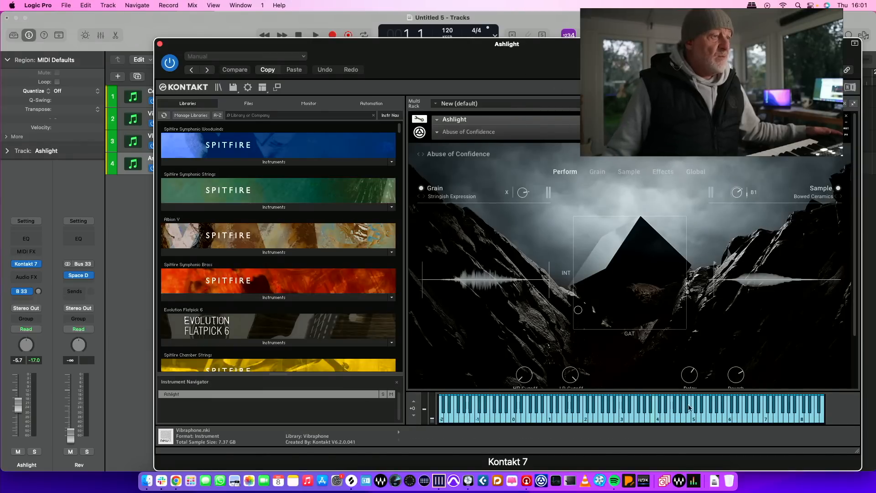